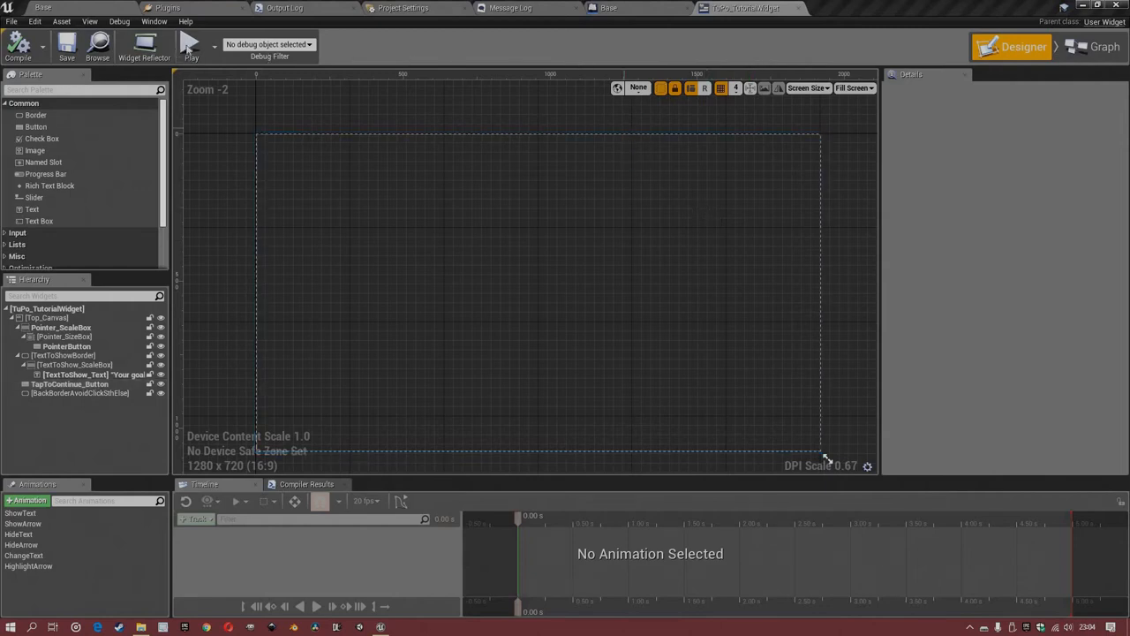
- Launch the tutorial demo as a standalone game preview from the widget editor
{"action": "left_click", "coordinate": [191, 44]}
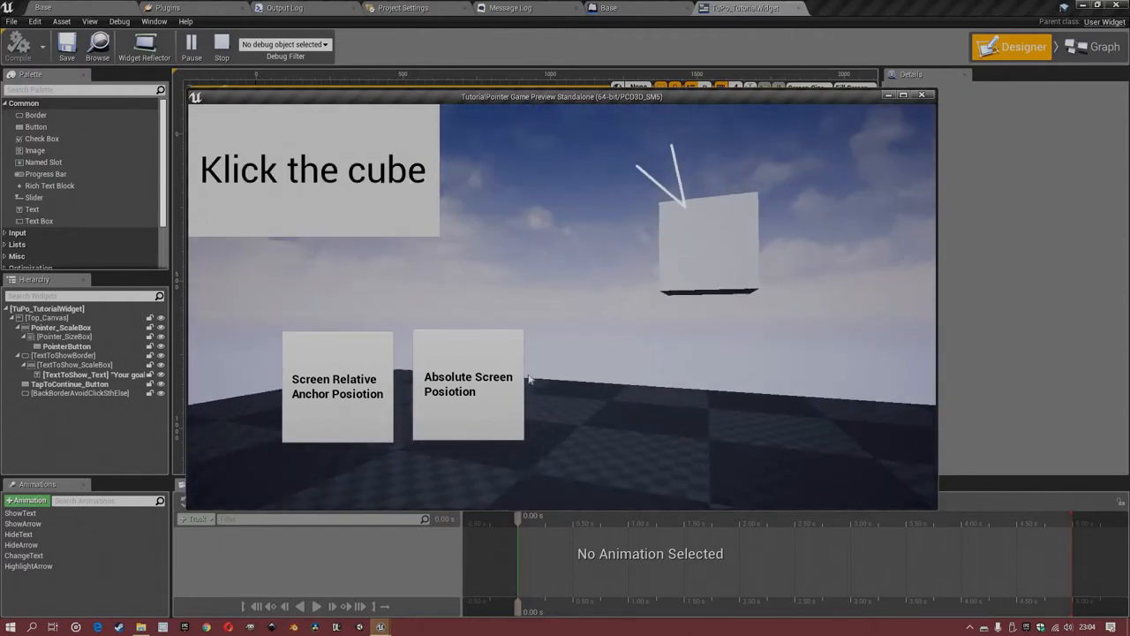
{"action": "left_click", "coordinate": [706, 238]}
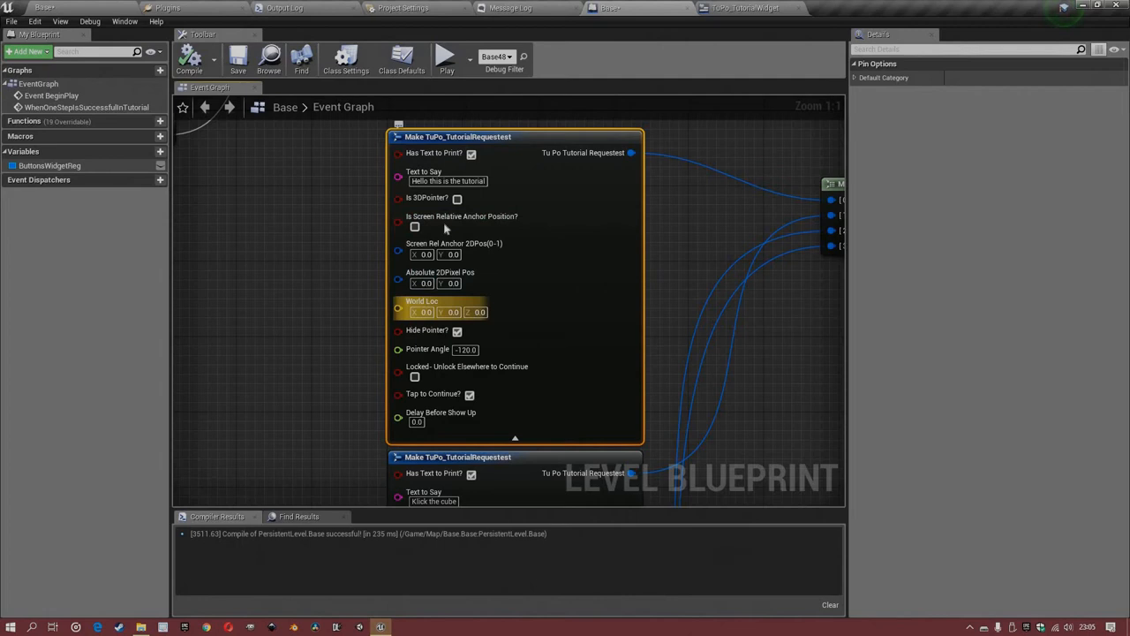
{"action": "mouse_move", "coordinate": [456, 198]}
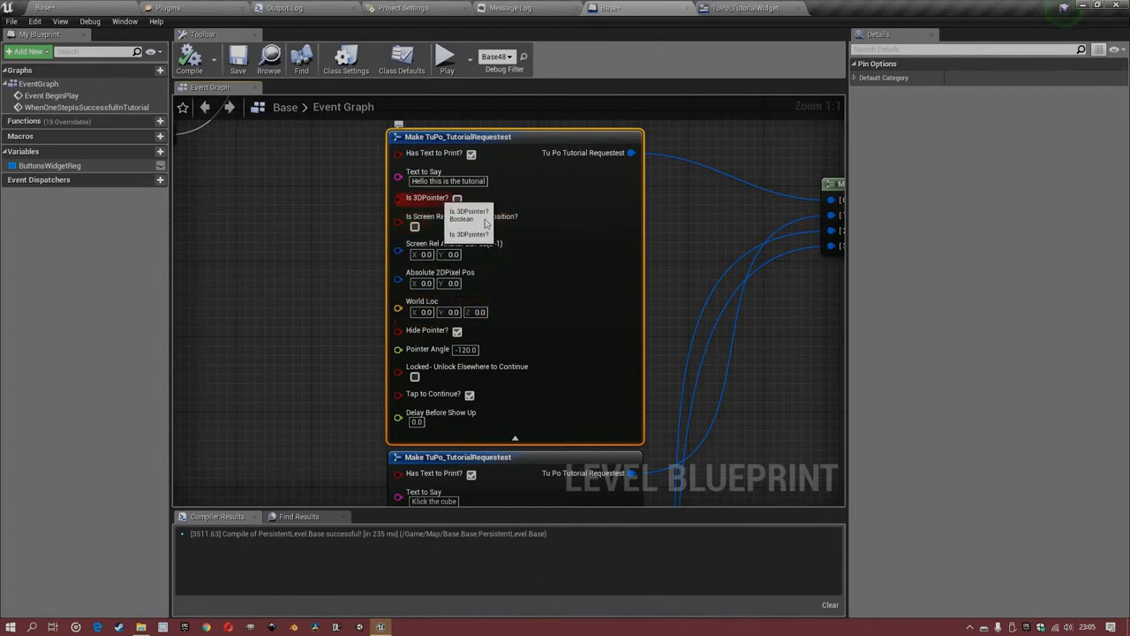
{"action": "mouse_move", "coordinate": [470, 265]}
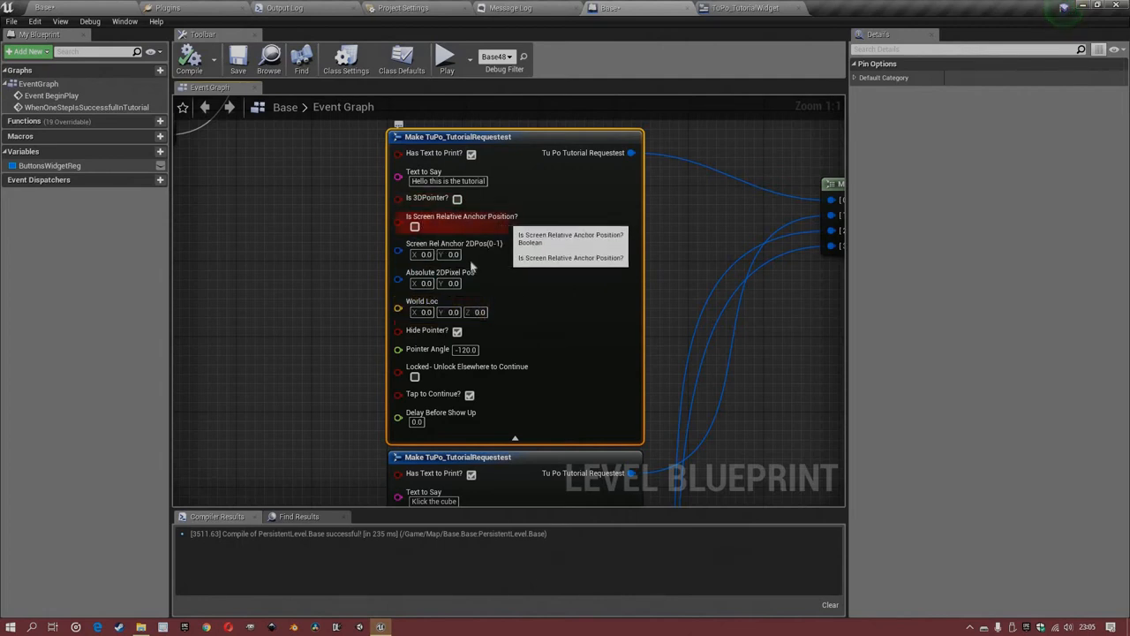
{"action": "mouse_move", "coordinate": [476, 255]}
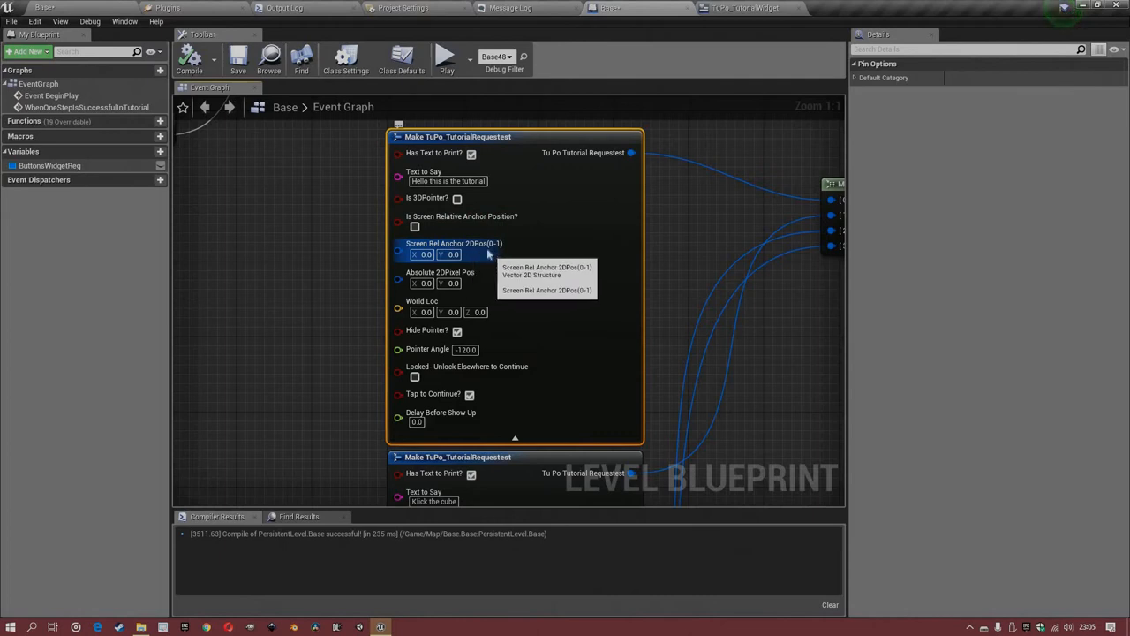
{"action": "mouse_move", "coordinate": [456, 226]}
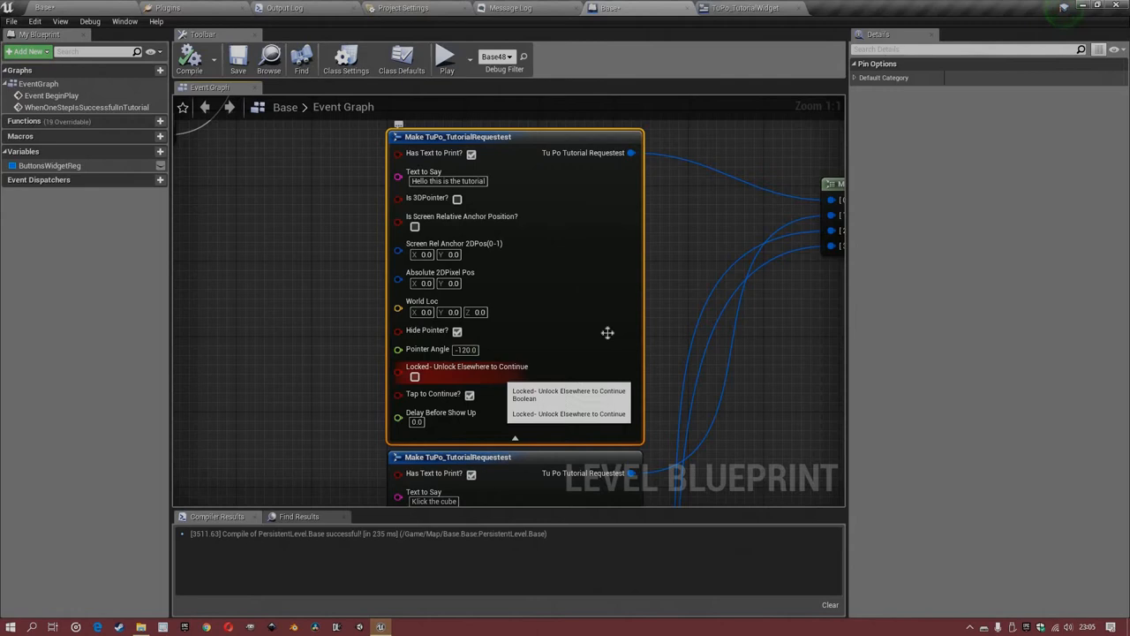
{"action": "mouse_move", "coordinate": [480, 375]}
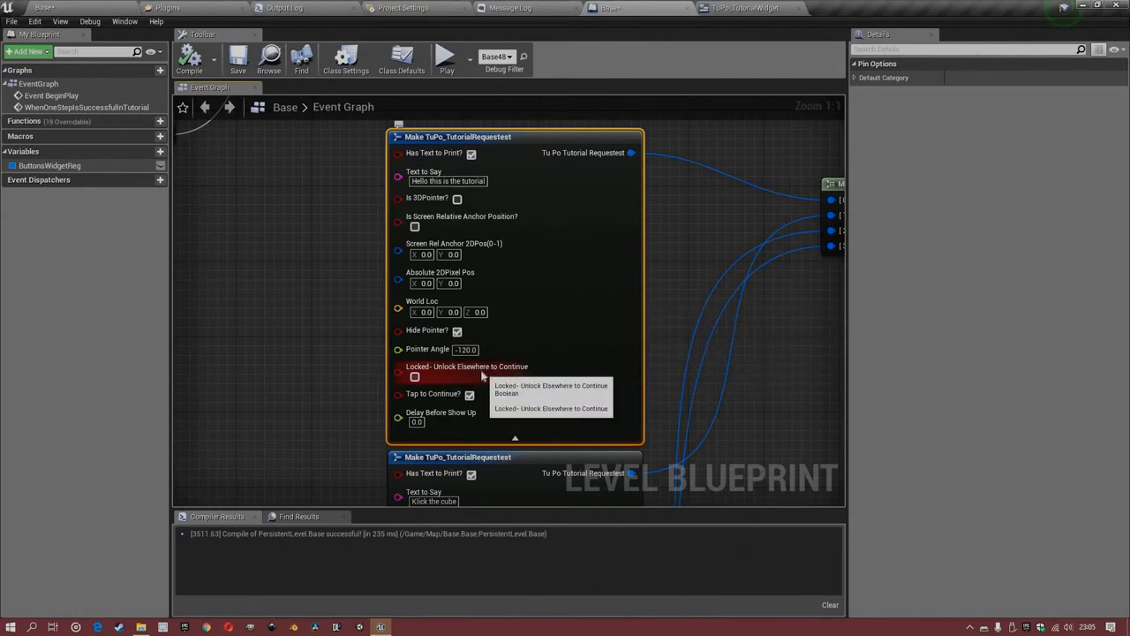
{"action": "mouse_move", "coordinate": [466, 382]}
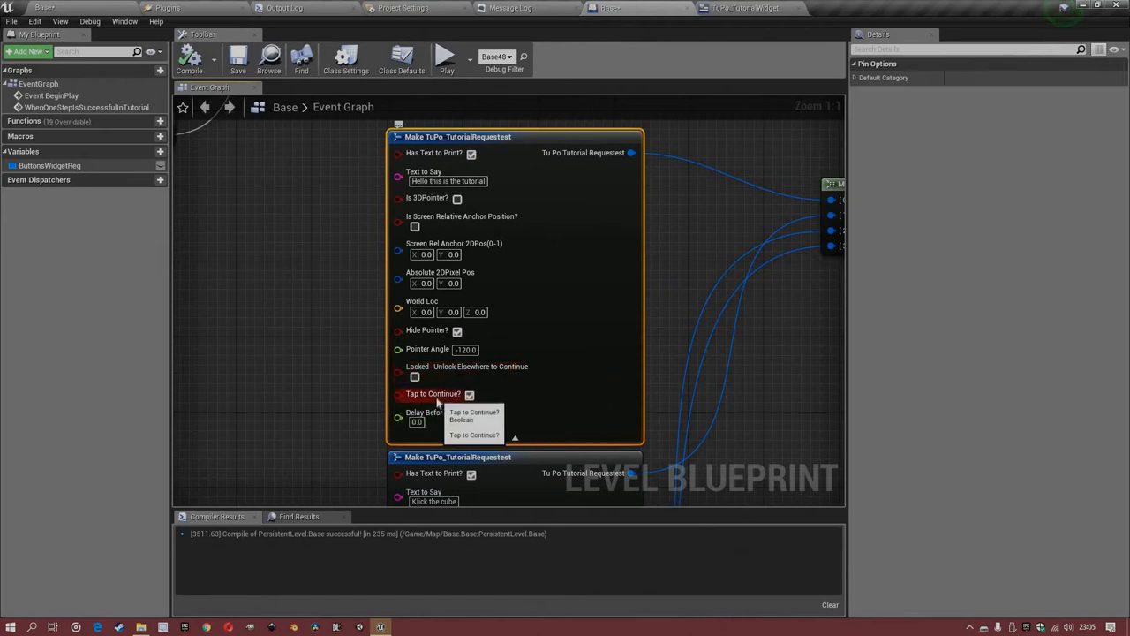
{"action": "mouse_move", "coordinate": [441, 417]}
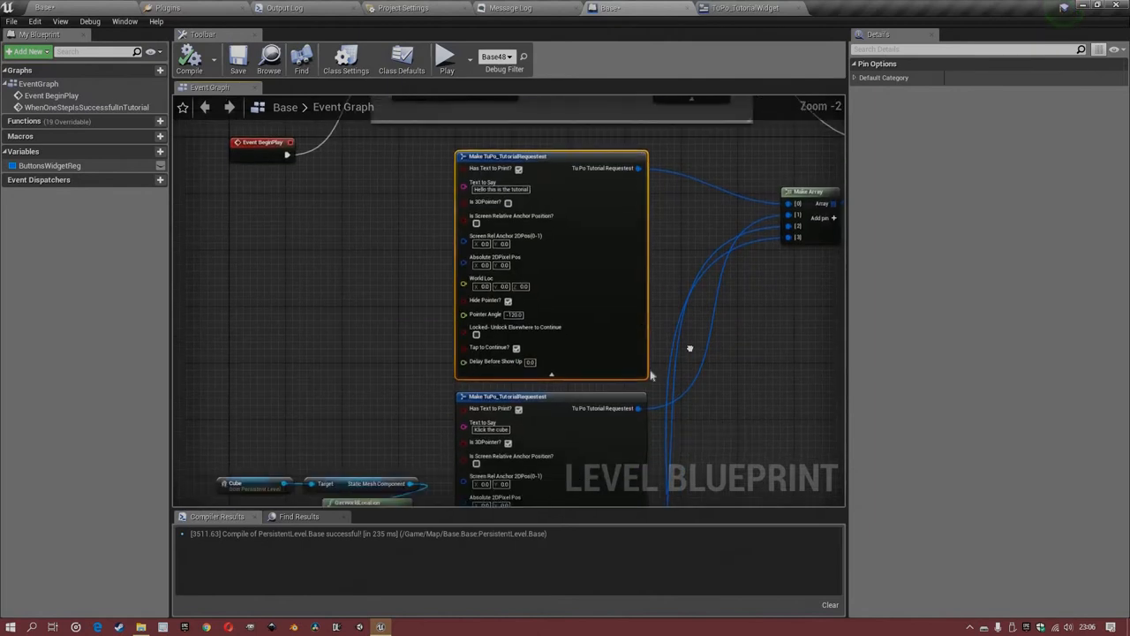
- Scroll through the Level Blueprint graph past the cube's Set Material nodes
{"action": "scroll", "scroll_direction": "down", "scroll_amount": 3}
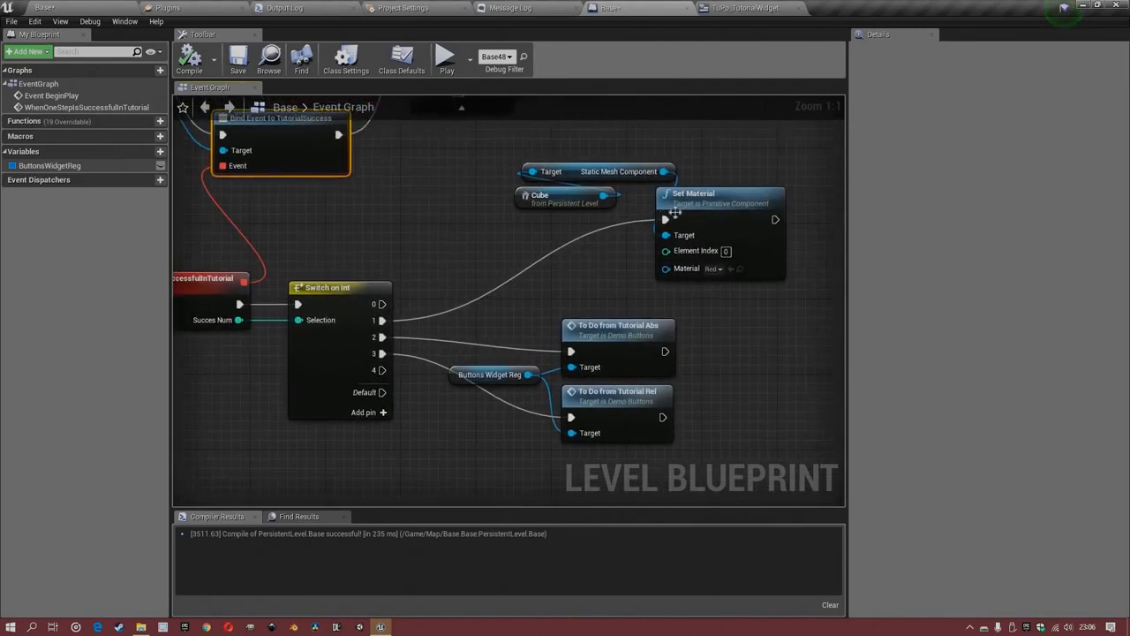
{"action": "mouse_move", "coordinate": [498, 325]}
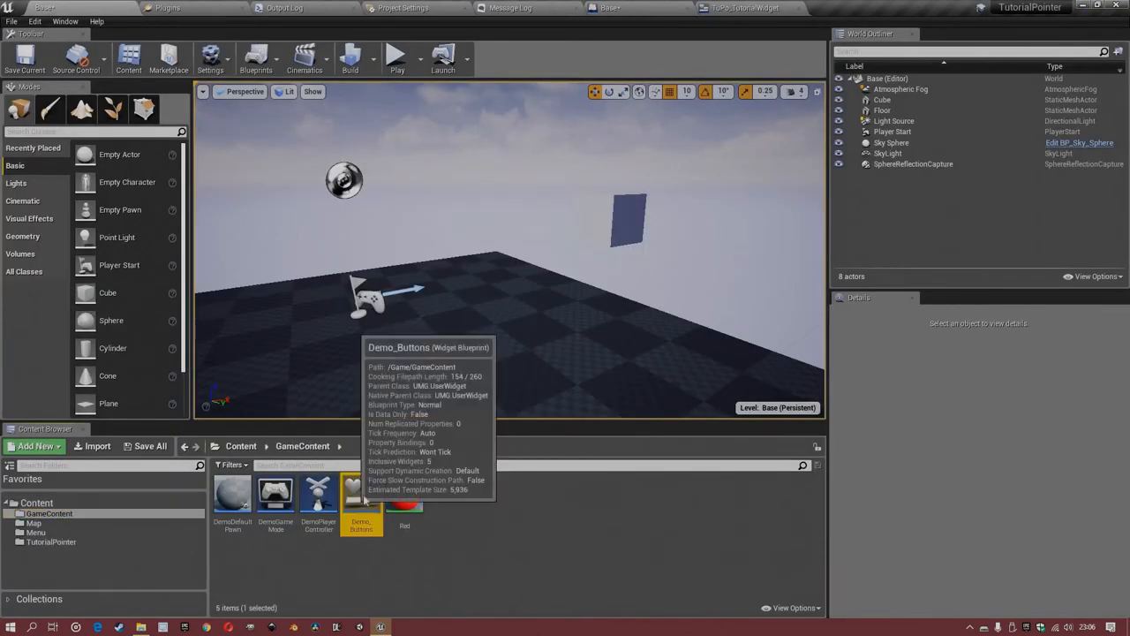
{"action": "double_click", "coordinate": [360, 494]}
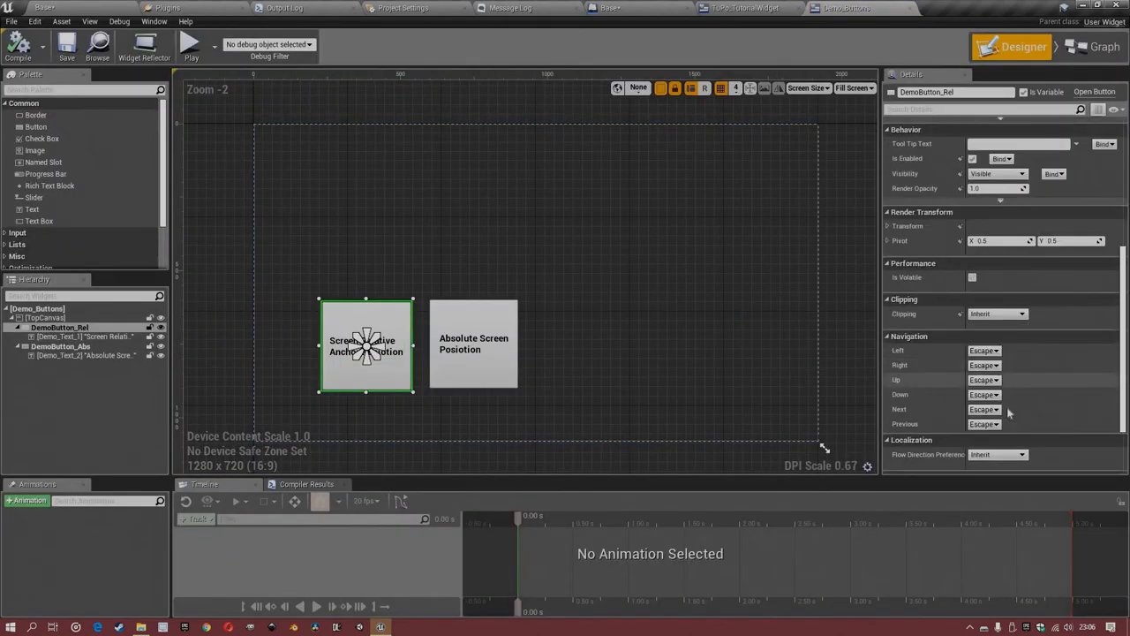
{"action": "left_click", "coordinate": [1102, 46]}
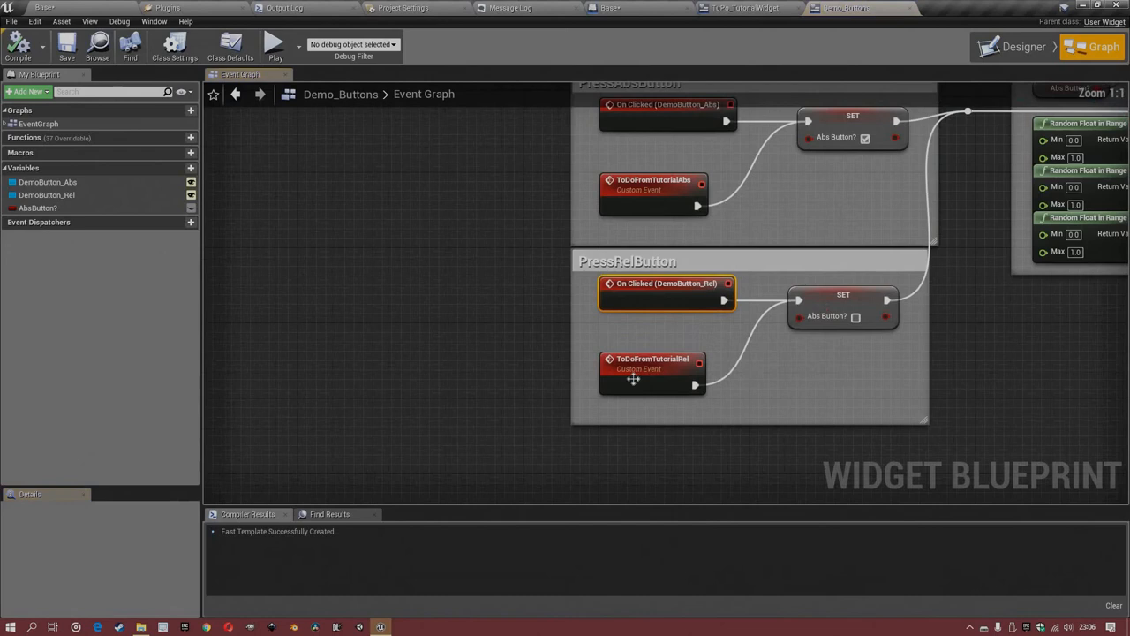
{"action": "left_click", "coordinate": [652, 364]}
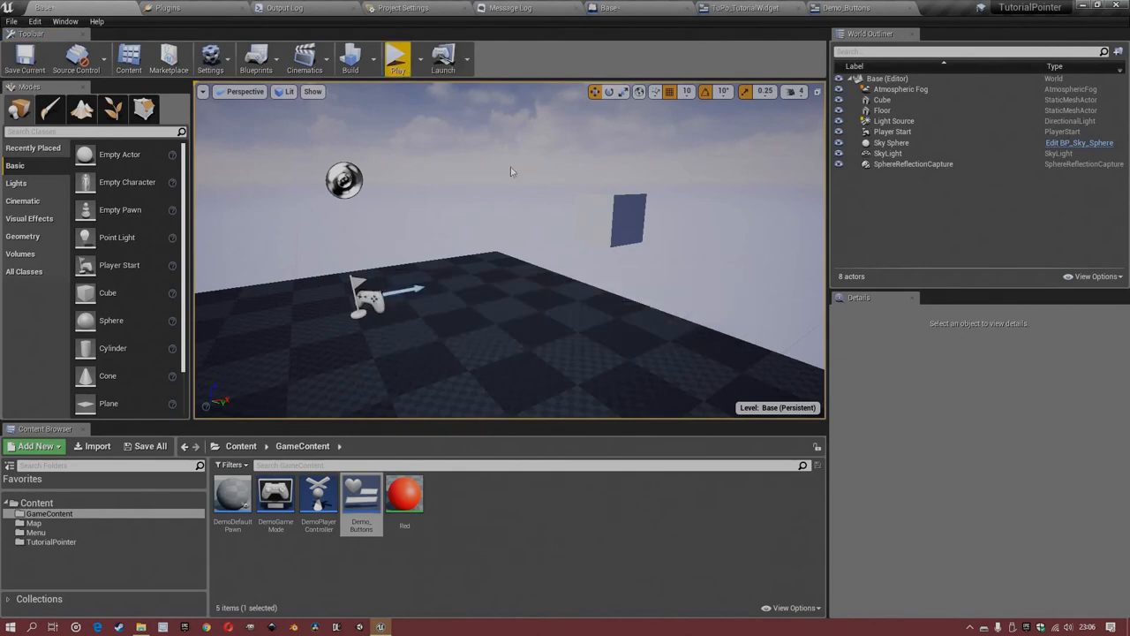
{"action": "left_click", "coordinate": [396, 57]}
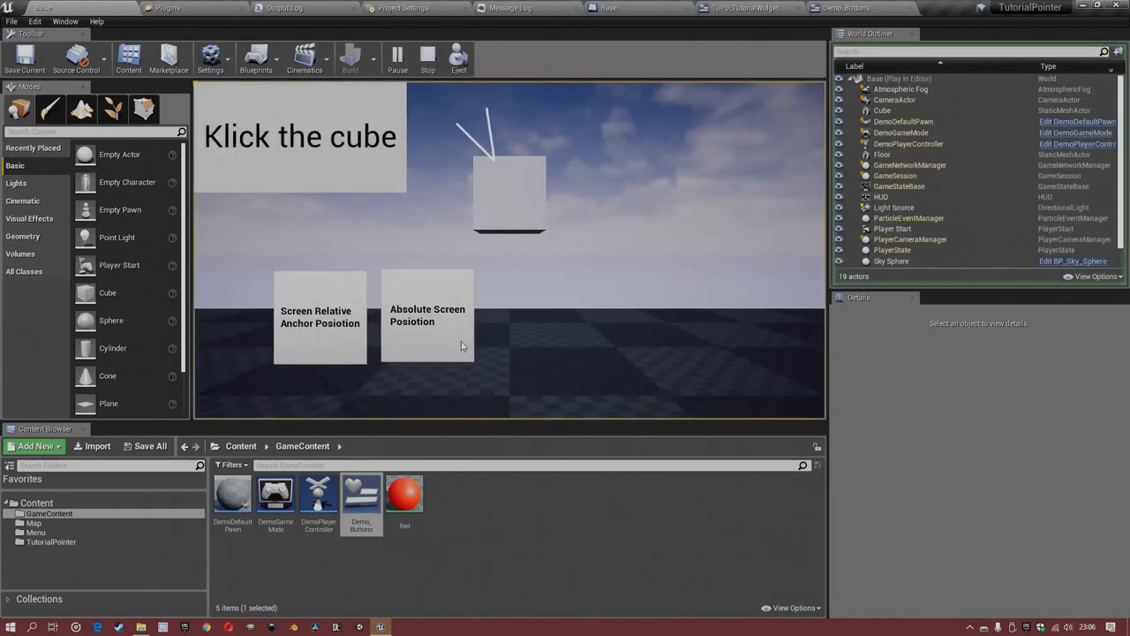
{"action": "left_click", "coordinate": [509, 194]}
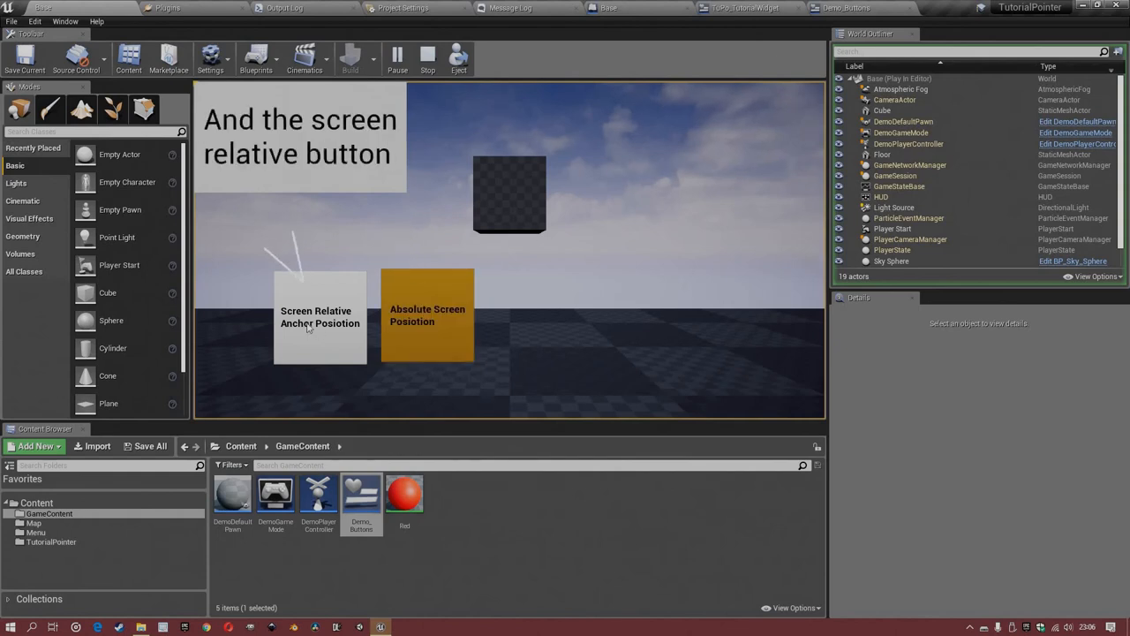
{"action": "left_click", "coordinate": [320, 316]}
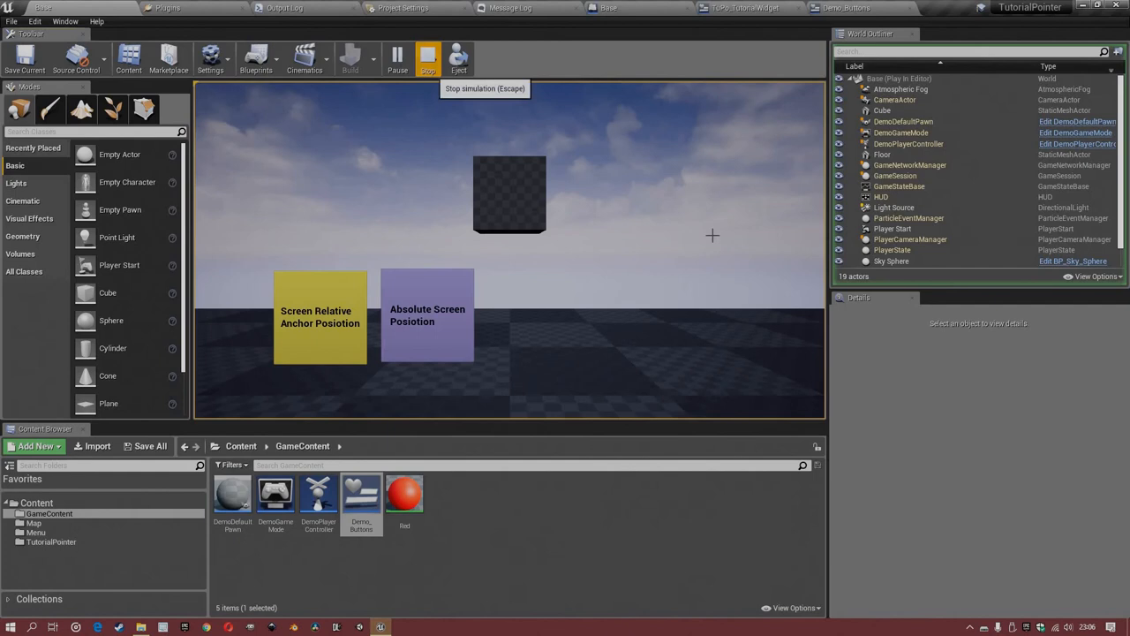
{"action": "left_click", "coordinate": [427, 60]}
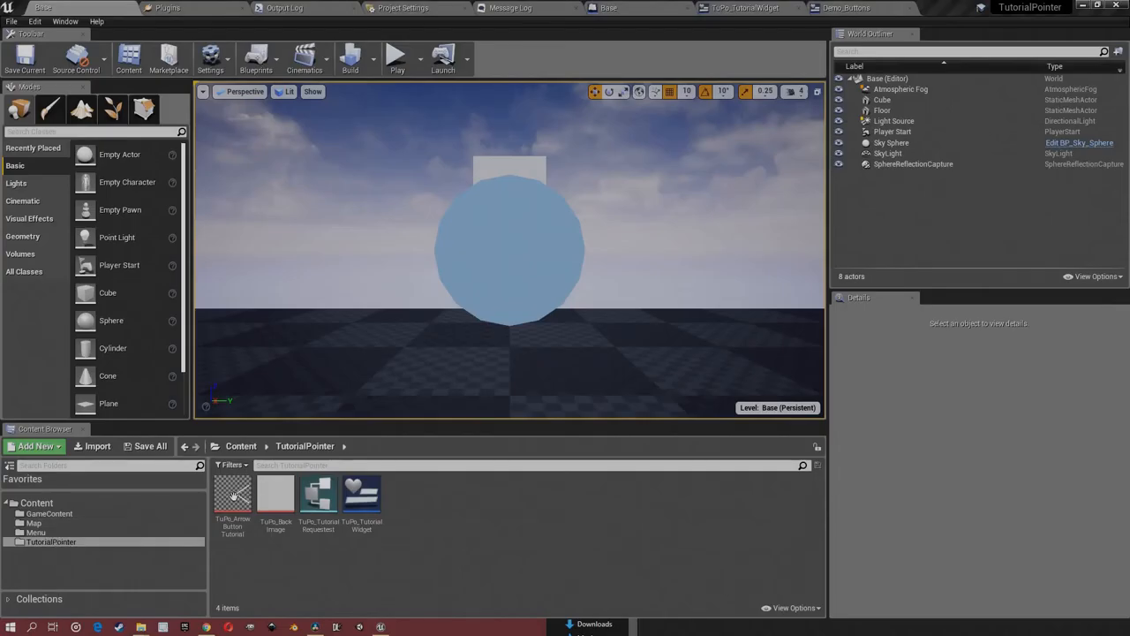
- Start migrating the selected TutorialPointer assets via Asset Actions > Migrate
{"action": "right_click", "coordinate": [360, 494]}
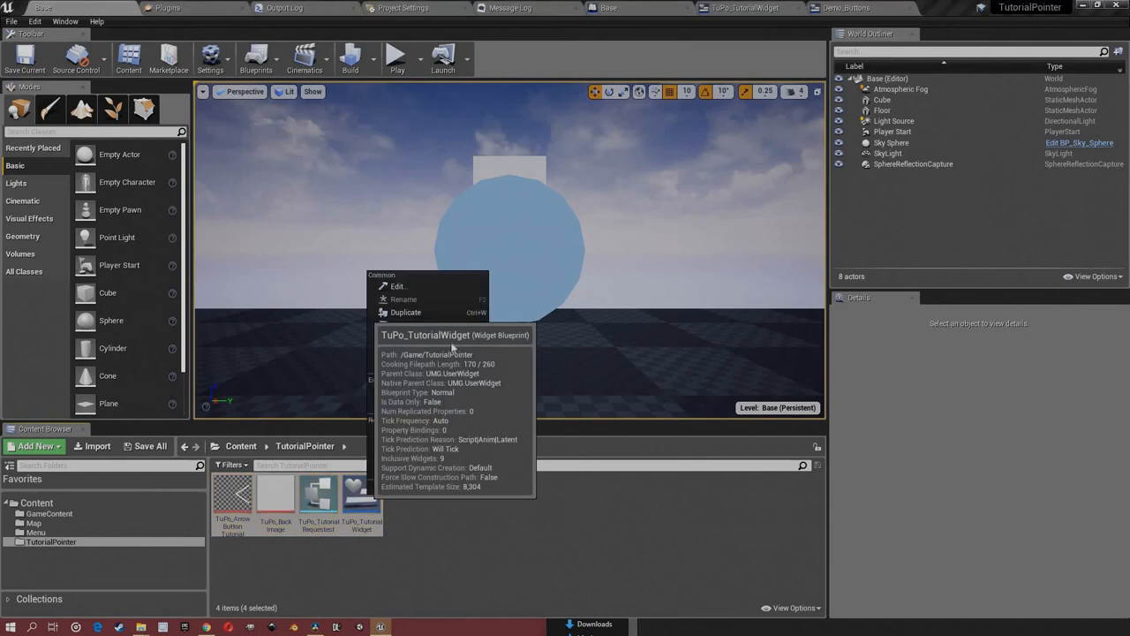
{"action": "left_click", "coordinate": [413, 349]}
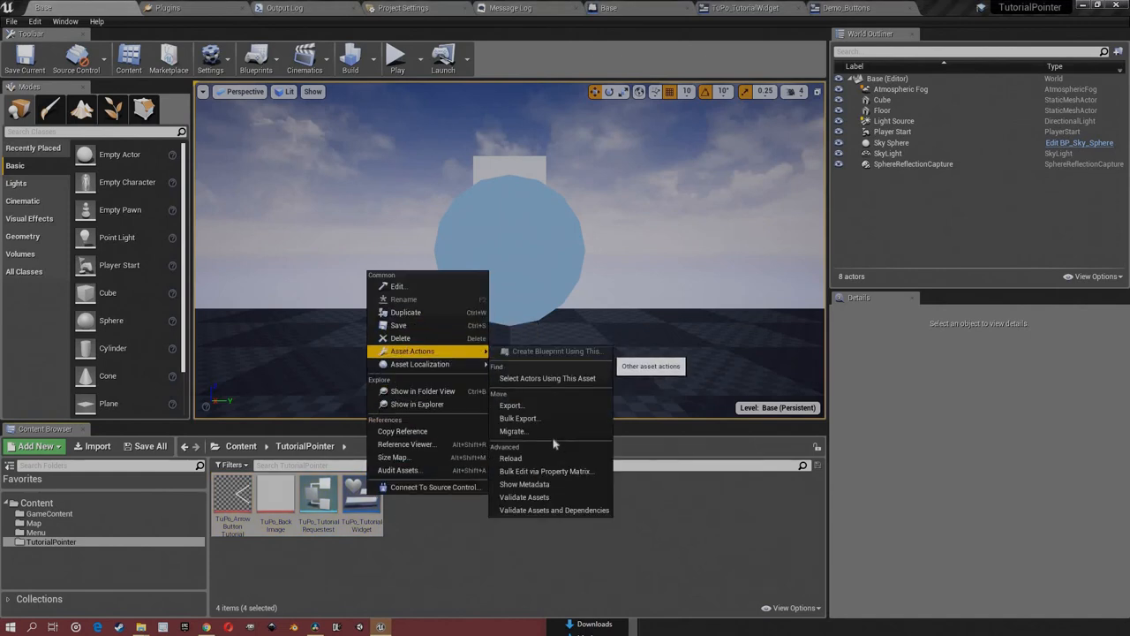
{"action": "left_click", "coordinate": [512, 431]}
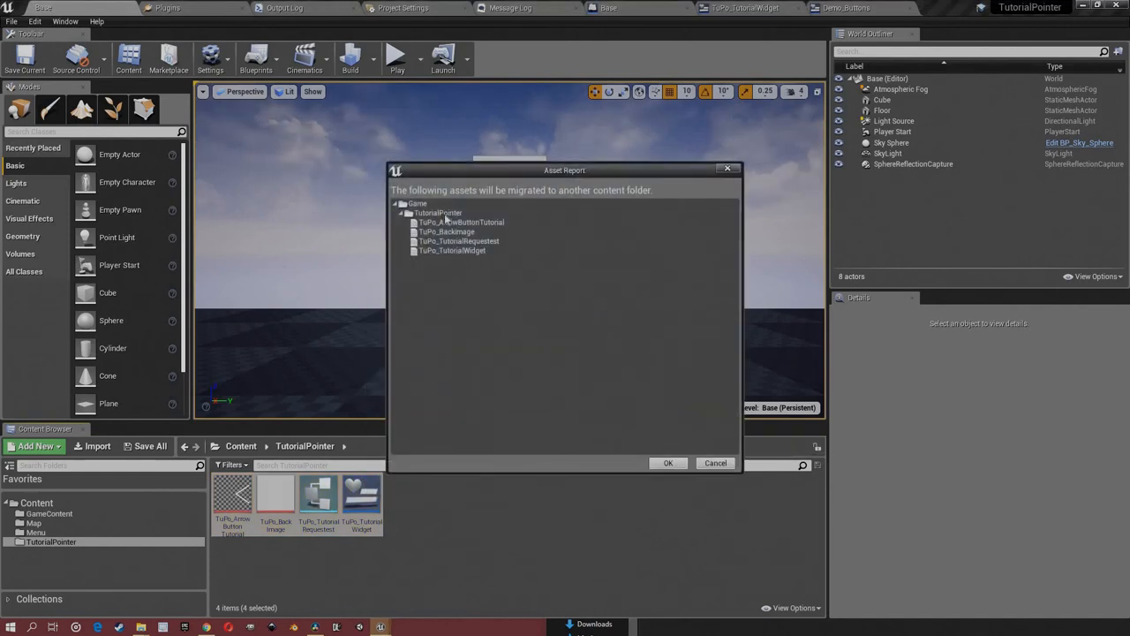
{"action": "mouse_move", "coordinate": [632, 346]}
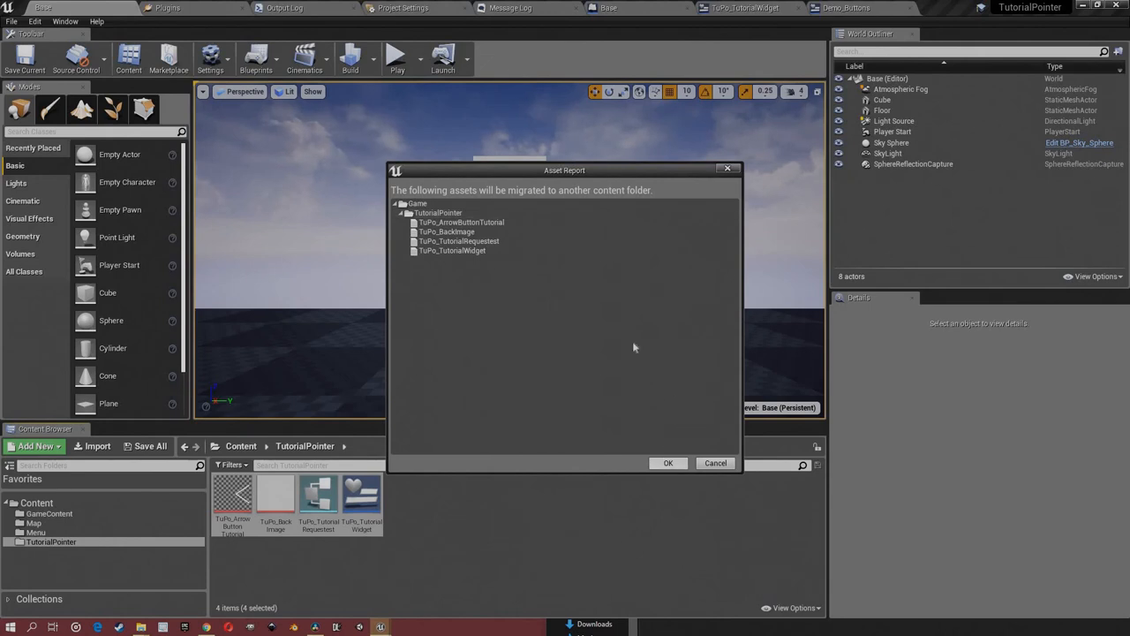
- Migrate the four assets into UE-Projects > Enola > Enola 4.10 > Content
{"action": "left_click", "coordinate": [668, 462]}
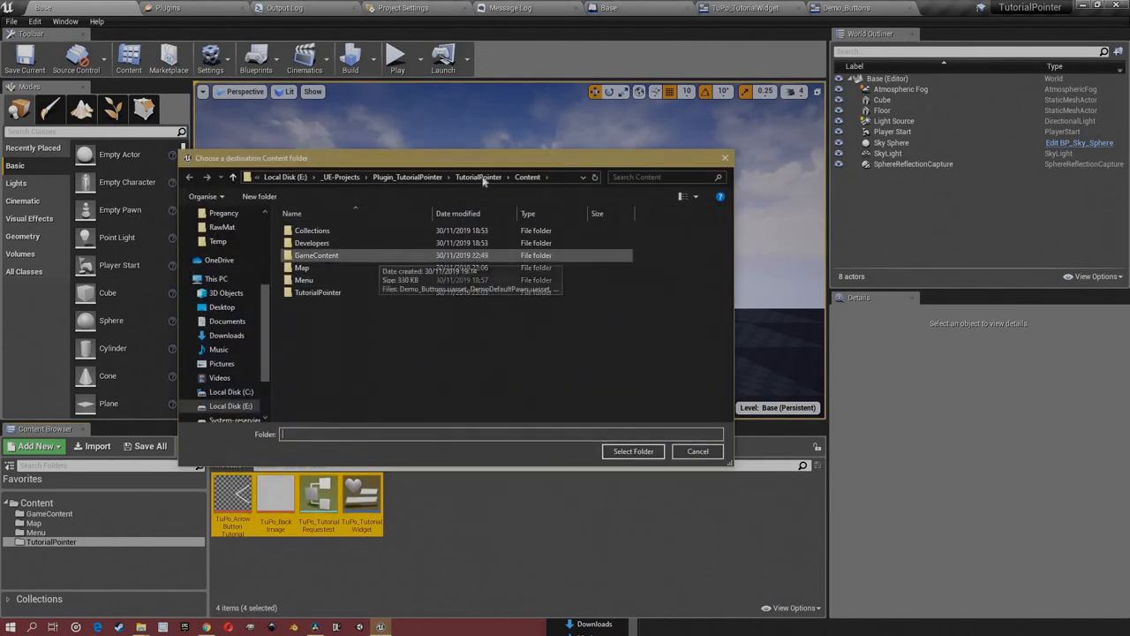
{"action": "mouse_move", "coordinate": [353, 279]}
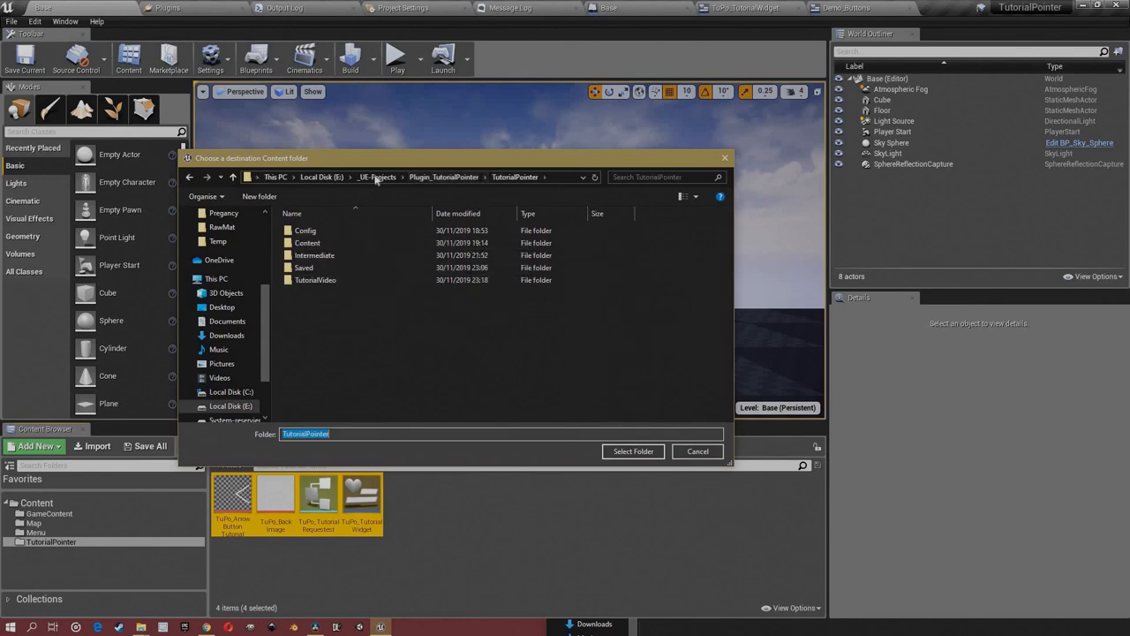
{"action": "left_click", "coordinate": [378, 177]}
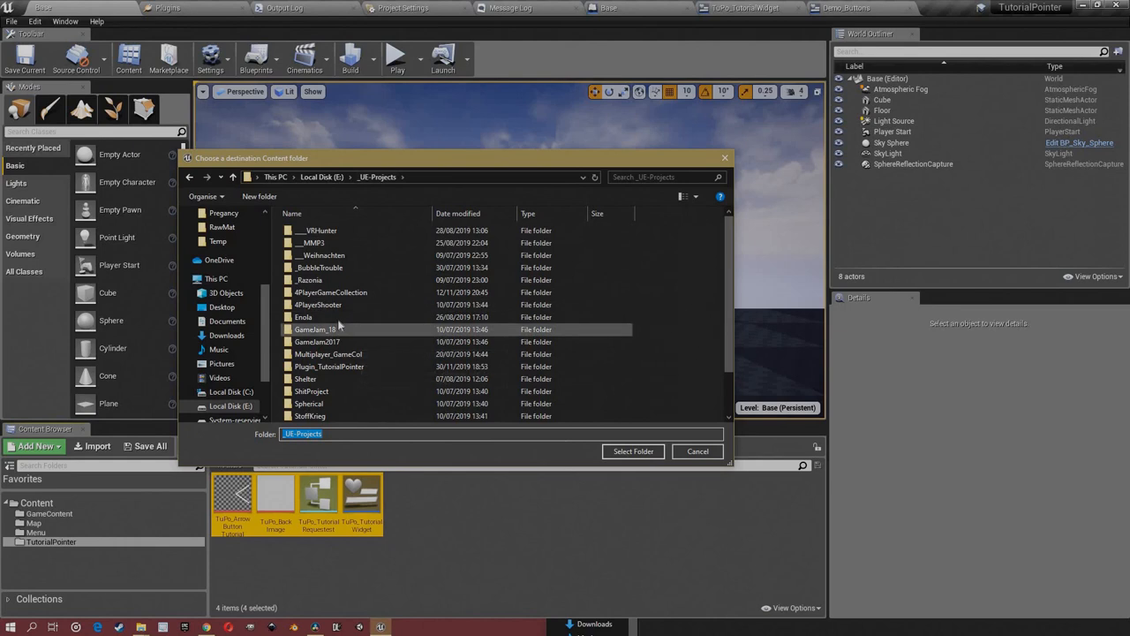
{"action": "double_click", "coordinate": [303, 316]}
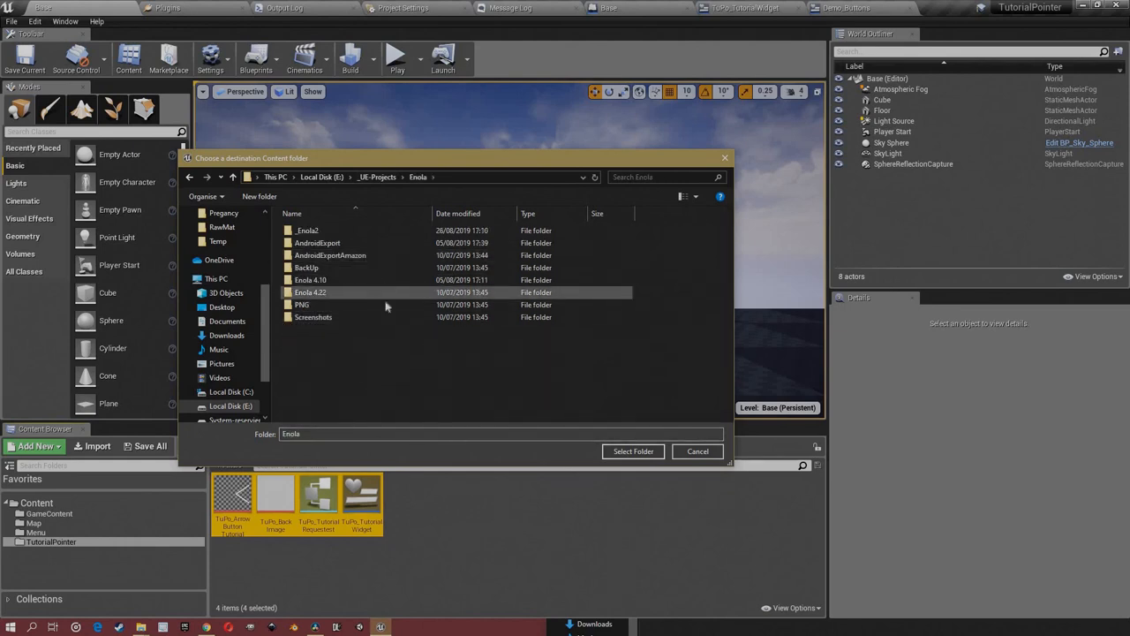
{"action": "double_click", "coordinate": [311, 279]}
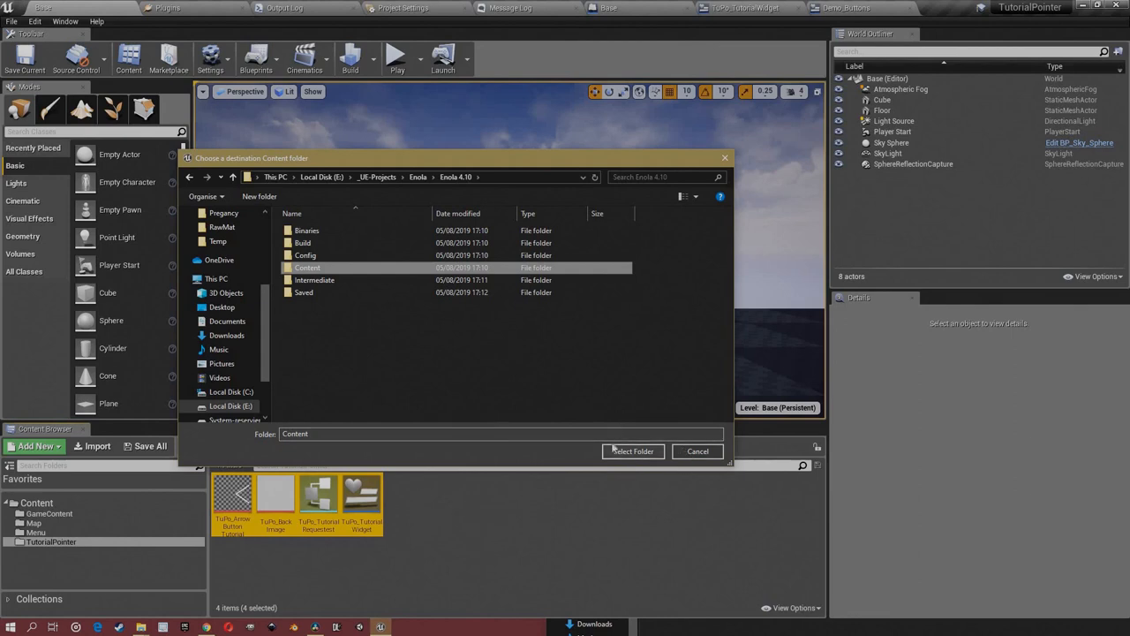
{"action": "left_click", "coordinate": [633, 452]}
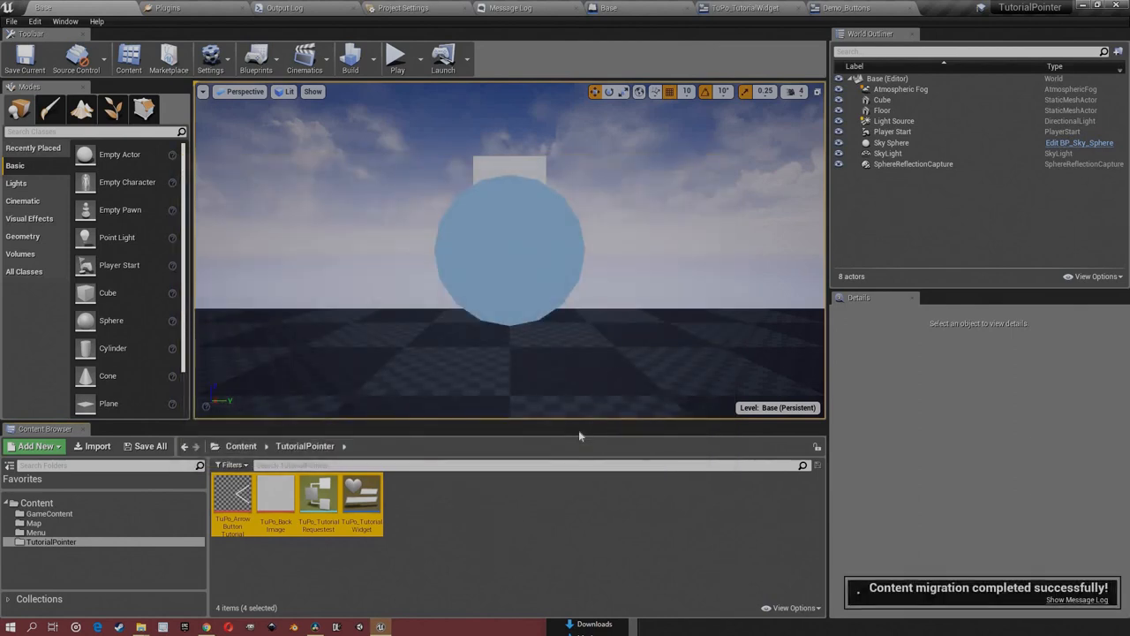